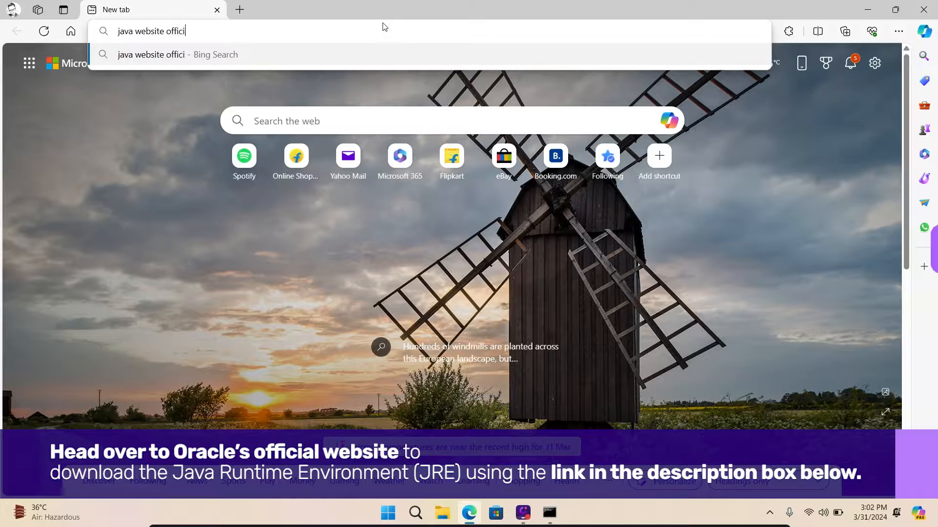
# Step: Search for Java's official website to download and launch JavaSetup8u401.exe
pyautogui.press('Enter')
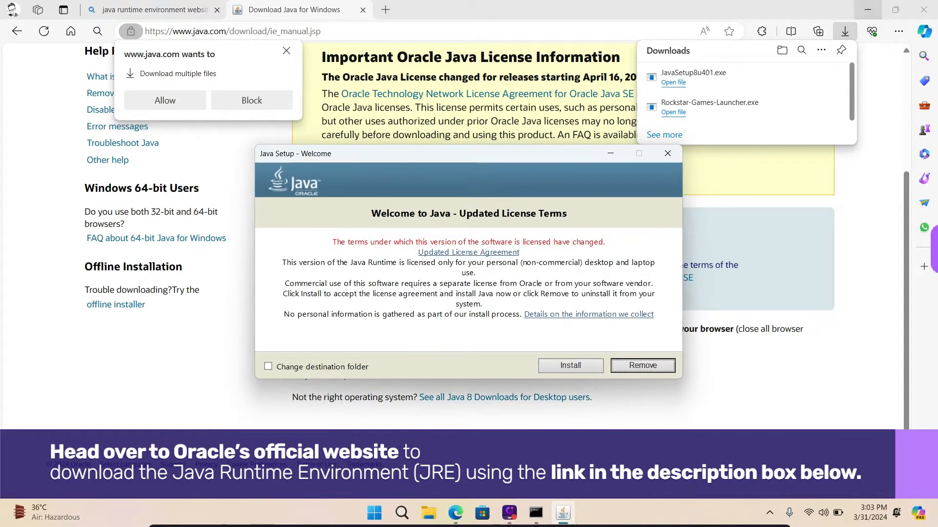
# Step: Minimize the browser and accept Java Setup's license to begin installation
pyautogui.click(569, 366)
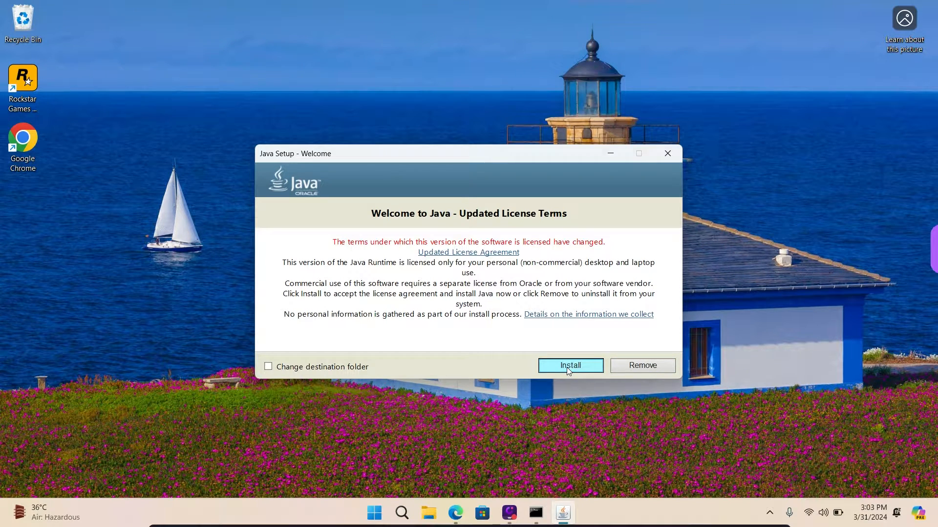
pyautogui.click(570, 365)
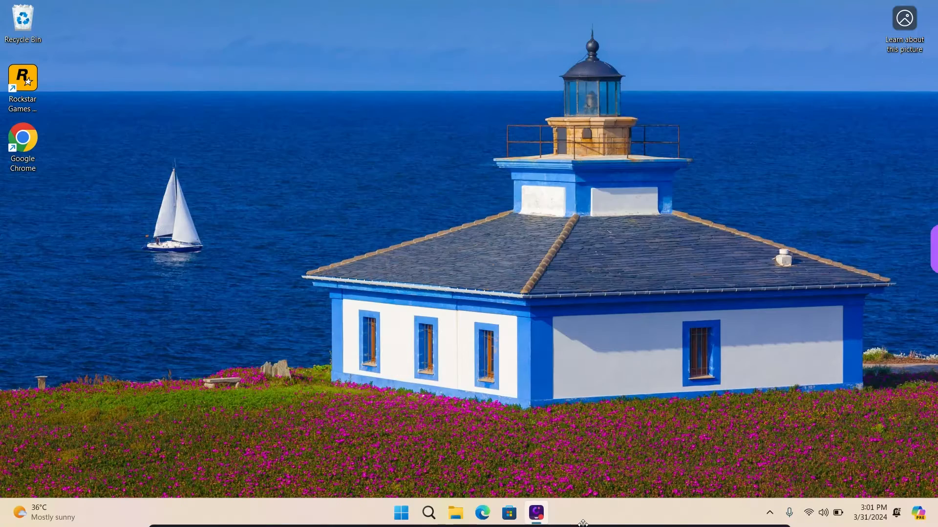
pyautogui.moveTo(665, 360)
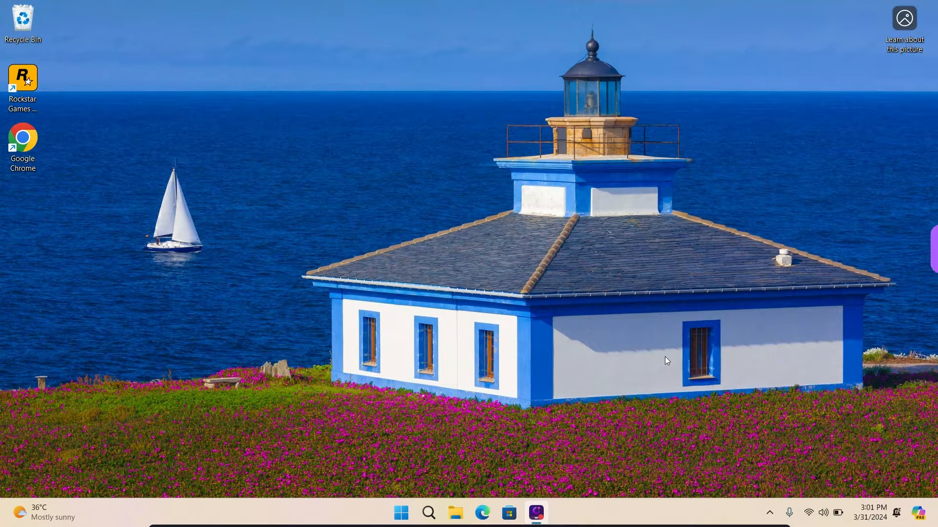
# Step: Type 'cmd' into Windows Search to find Command Prompt
pyautogui.write('cmd')
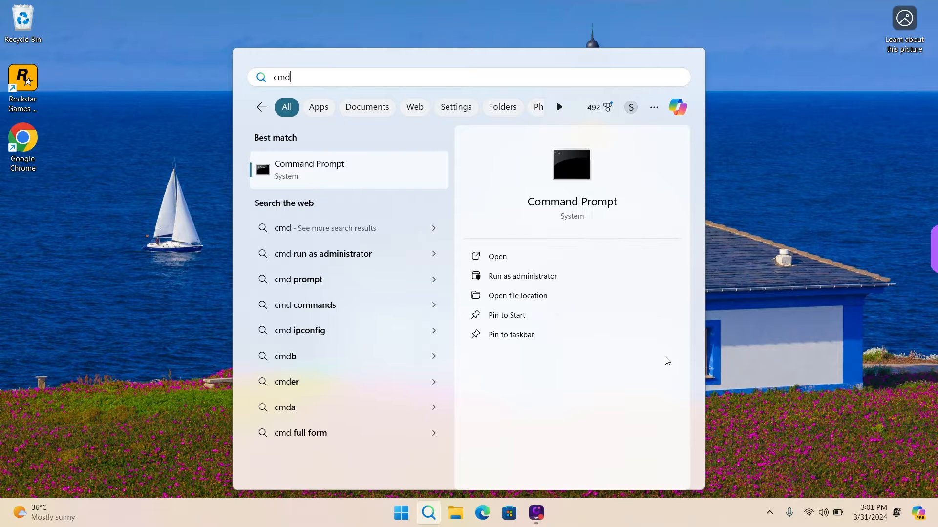
pyautogui.moveTo(669, 450)
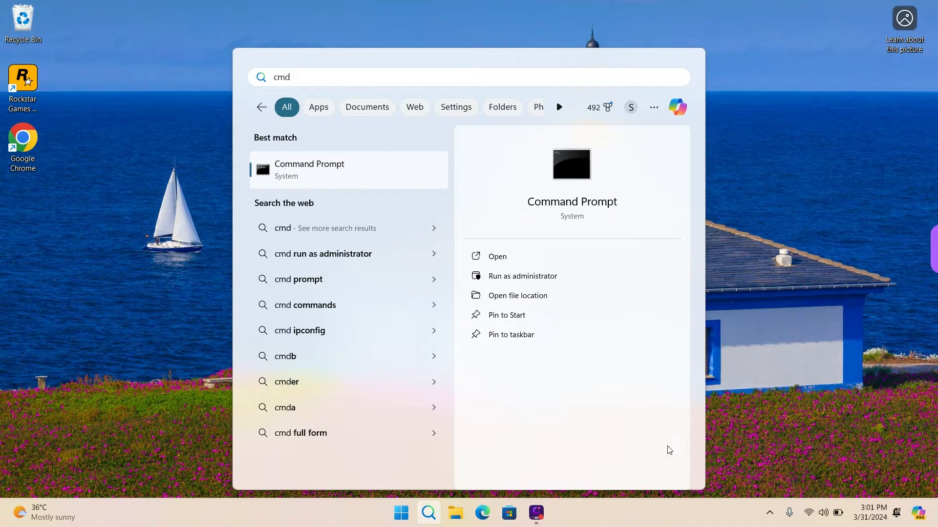